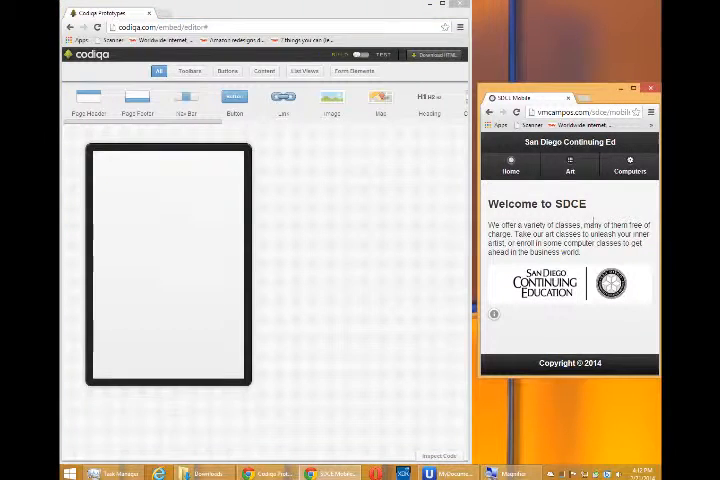
Step: Browse the reference site's Art Classes, Computer Classes and Home pages in turn
{"action": "left_click", "coordinate": [580, 111]}
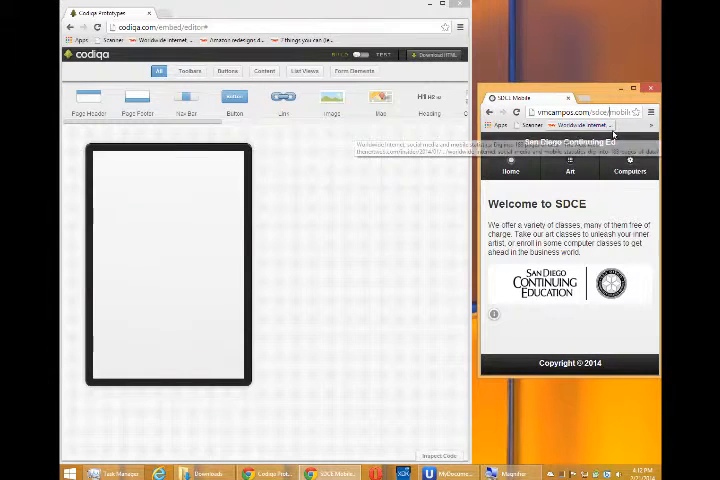
{"action": "left_click", "coordinate": [570, 112]}
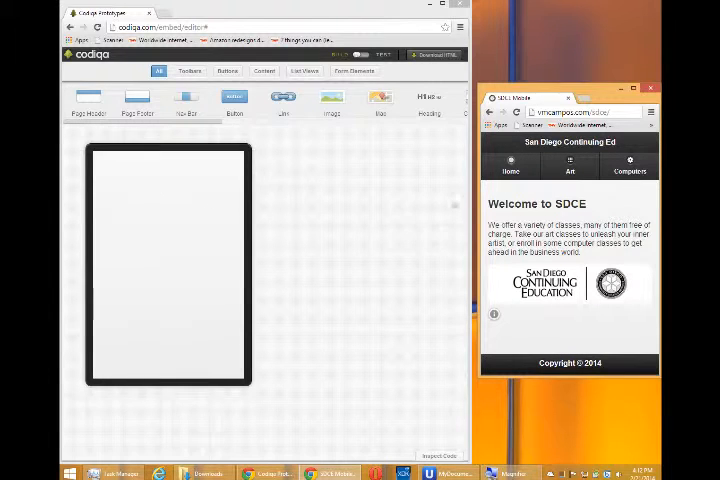
{"action": "left_click", "coordinate": [569, 166]}
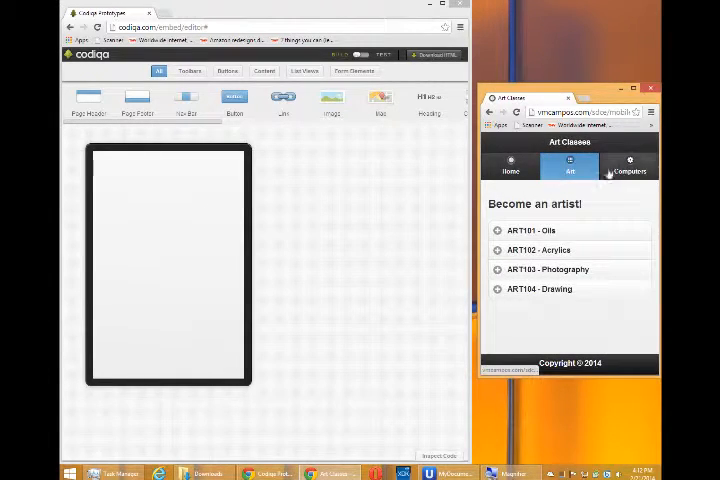
{"action": "left_click", "coordinate": [628, 166]}
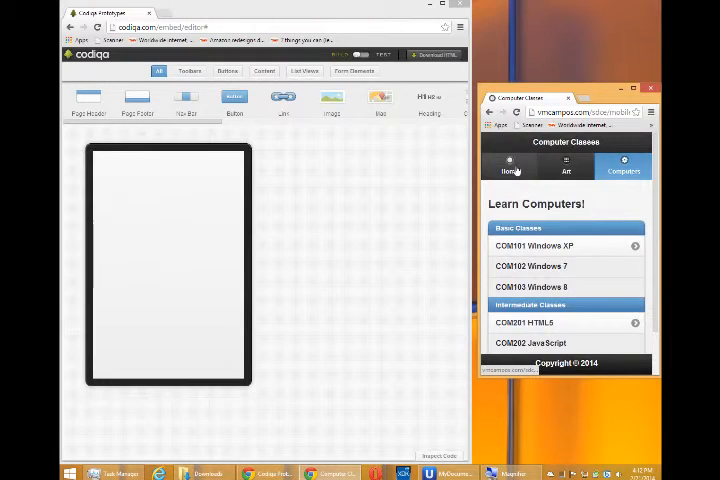
{"action": "left_click", "coordinate": [511, 167]}
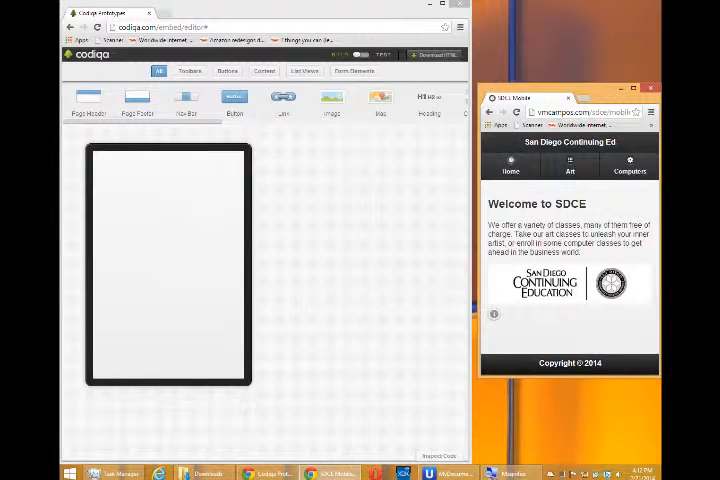
{"action": "left_click", "coordinate": [569, 166]}
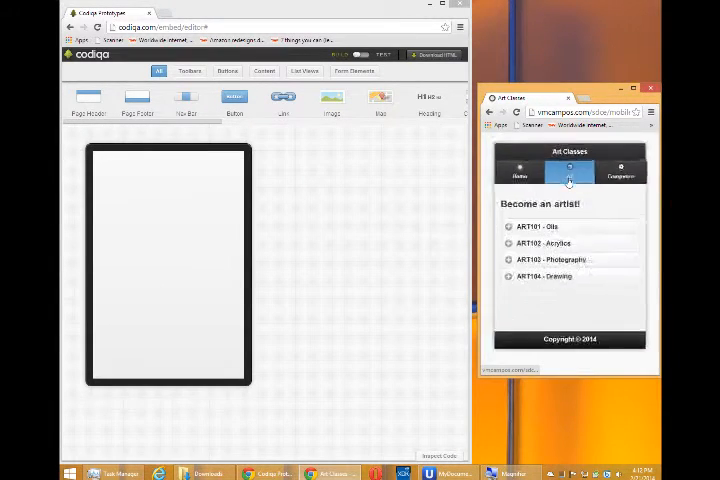
{"action": "left_click", "coordinate": [511, 167]}
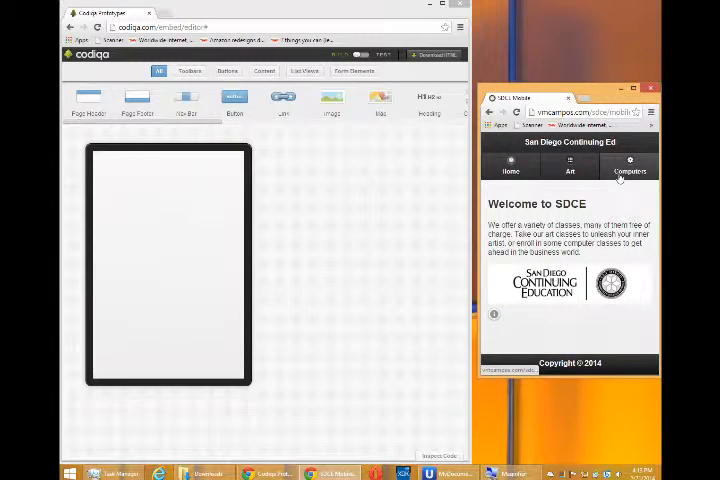
{"action": "left_click", "coordinate": [624, 165]}
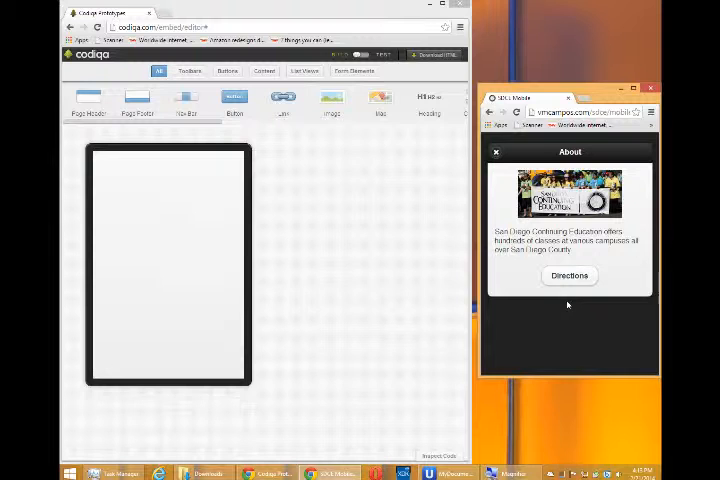
Step: Show the campus Directions map from the About popup, then go back Home
{"action": "left_click", "coordinate": [569, 275]}
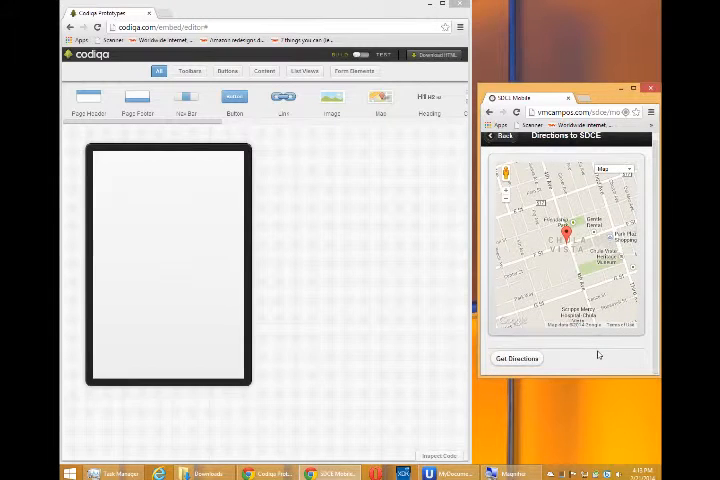
{"action": "left_click", "coordinate": [495, 135]}
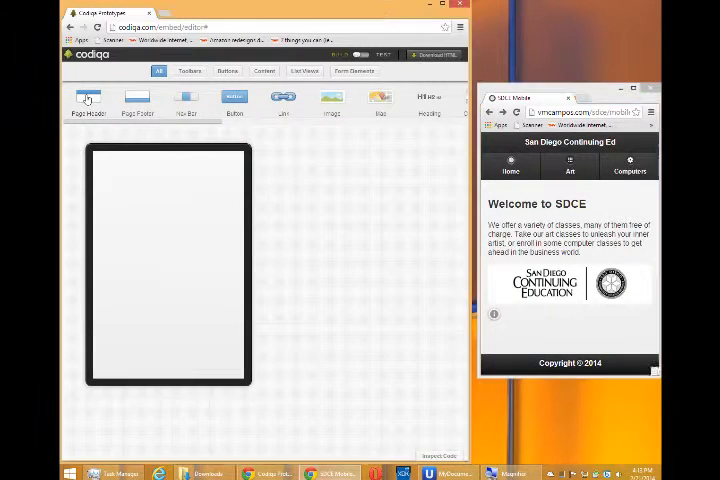
Step: Add a Page Header to the phone canvas and choose its Fixed Mode value
{"action": "left_click", "coordinate": [88, 100]}
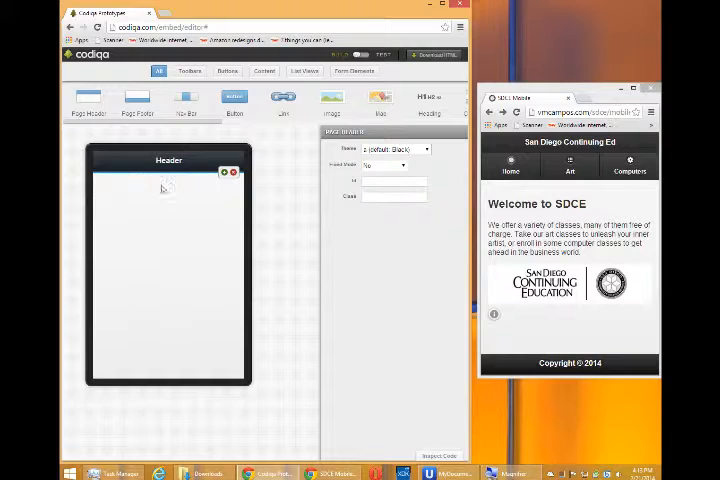
{"action": "left_click", "coordinate": [382, 164]}
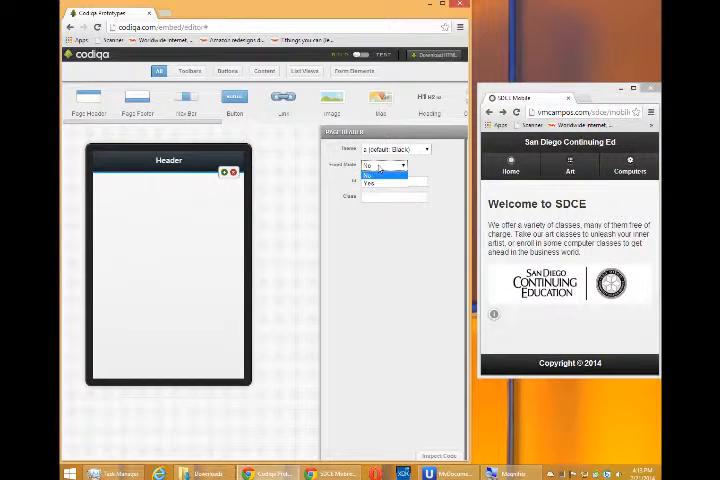
{"action": "left_click", "coordinate": [370, 184]}
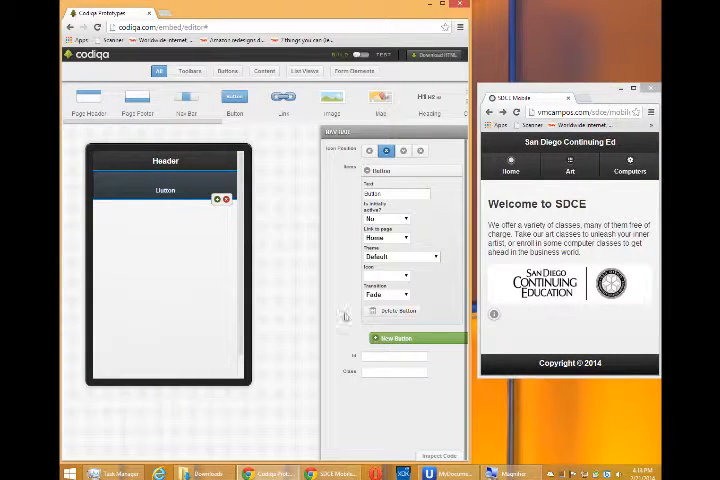
Step: Add two New Buttons so the navbar holds three buttons
{"action": "left_click", "coordinate": [396, 338]}
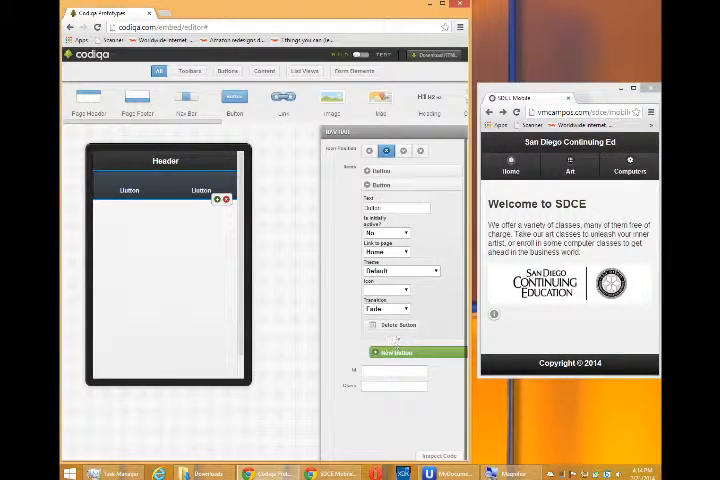
{"action": "left_click", "coordinate": [396, 351]}
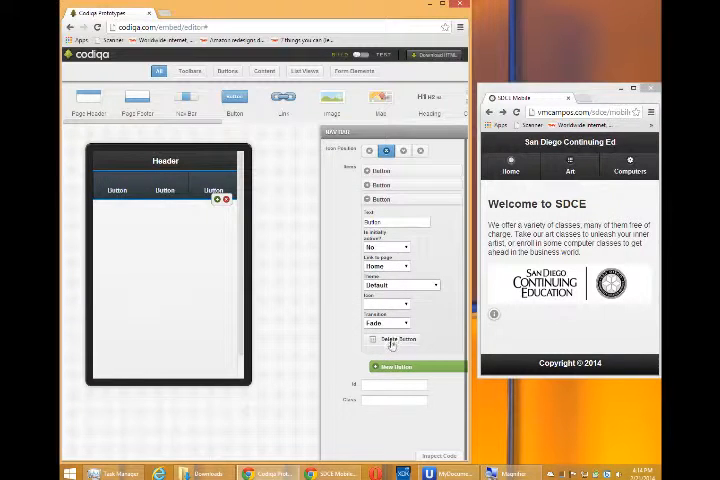
{"action": "left_click", "coordinate": [569, 165]}
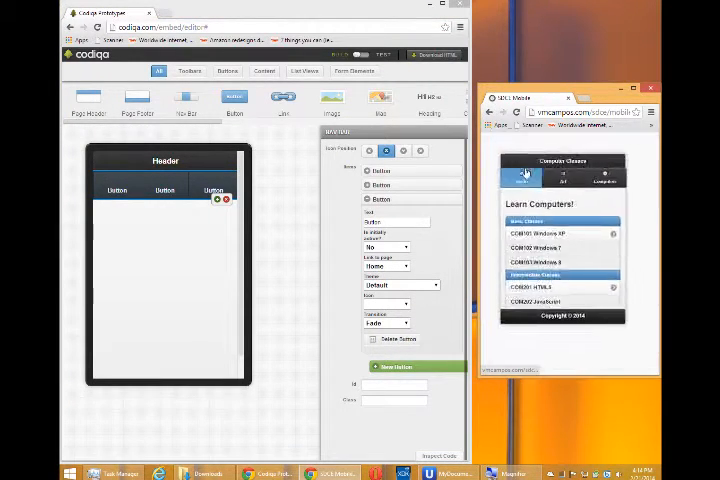
Step: Show the reference Art Classes page and expand the first navbar button's settings
{"action": "left_click", "coordinate": [569, 163]}
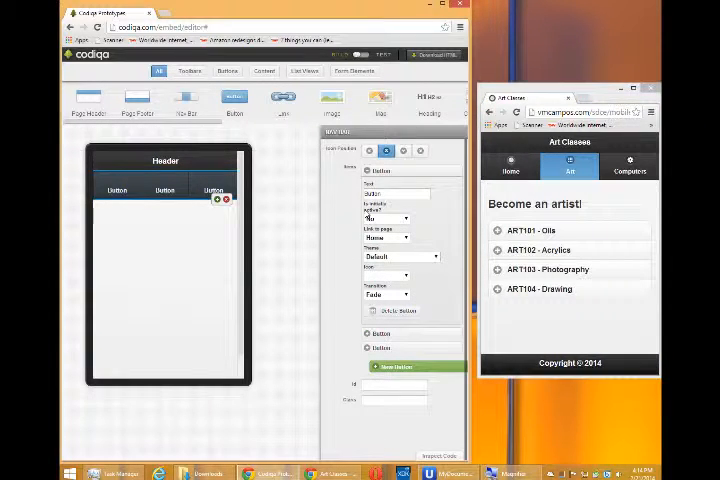
{"action": "left_click", "coordinate": [386, 218]}
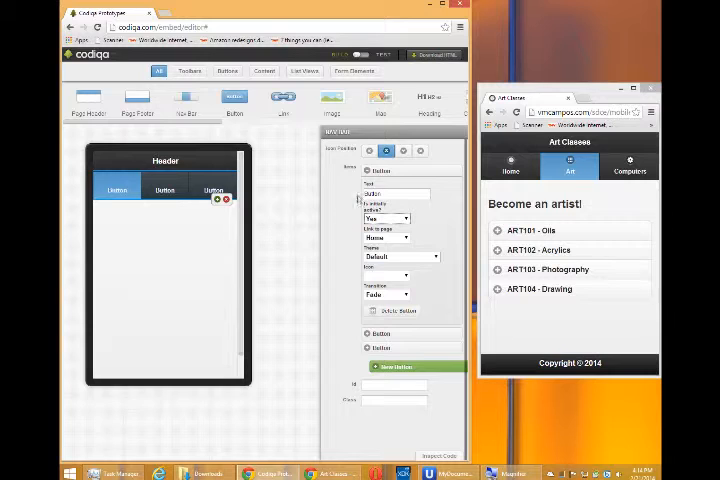
Step: Expand the second and third navbar buttons' settings and pick the third button's icon
{"action": "left_click", "coordinate": [388, 275]}
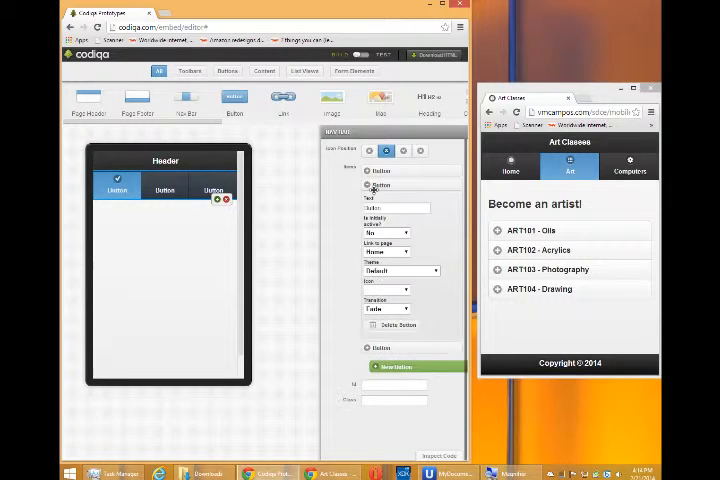
{"action": "left_click", "coordinate": [388, 289]}
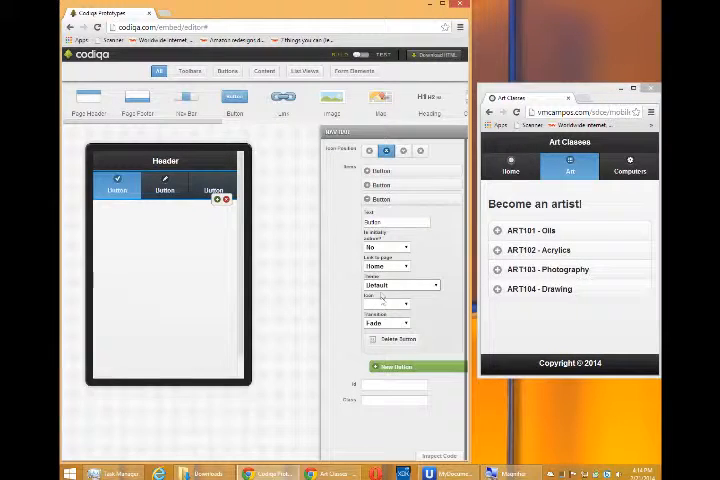
{"action": "left_click", "coordinate": [400, 303]}
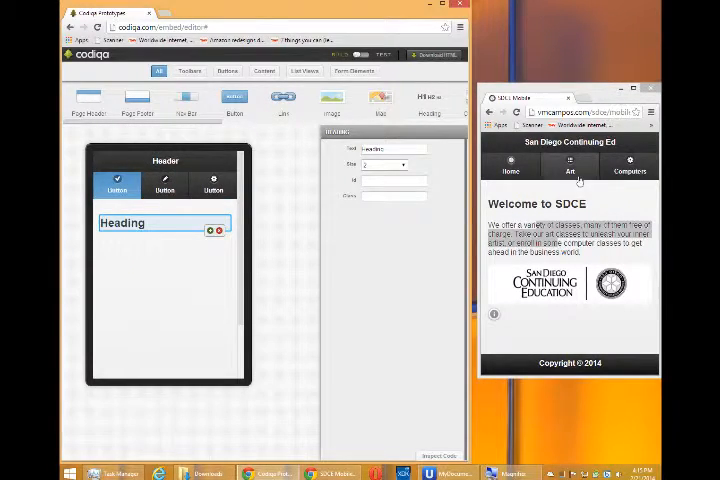
Step: Add an image placeholder below the heading while consulting the reference Computers and Art pages
{"action": "left_click", "coordinate": [629, 167]}
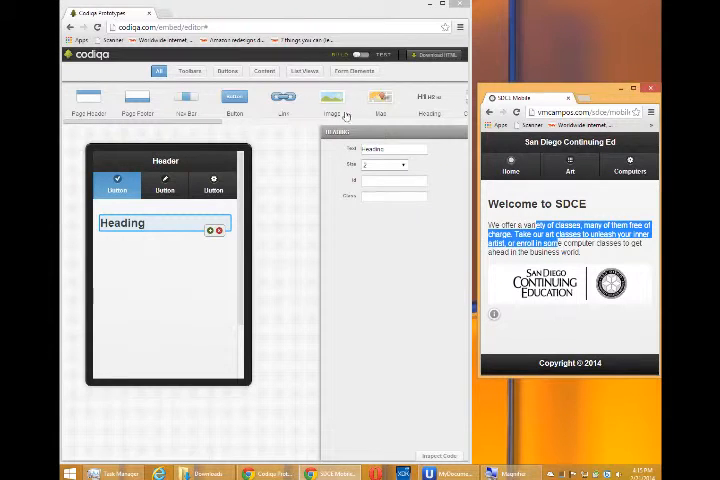
{"action": "left_click", "coordinate": [332, 97]}
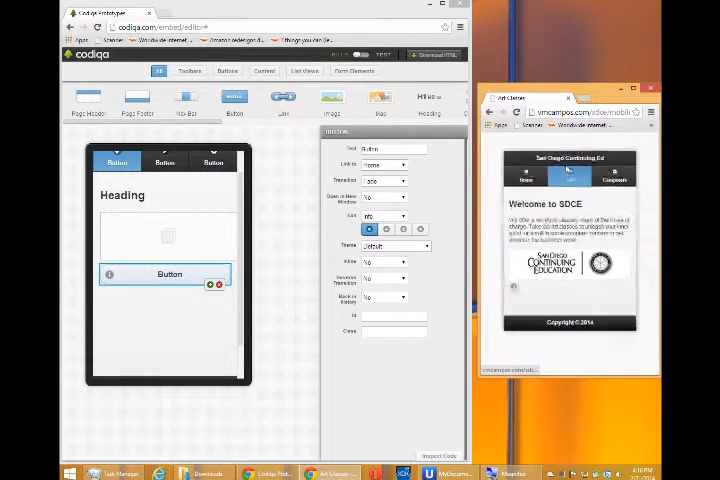
{"action": "left_click", "coordinate": [569, 165]}
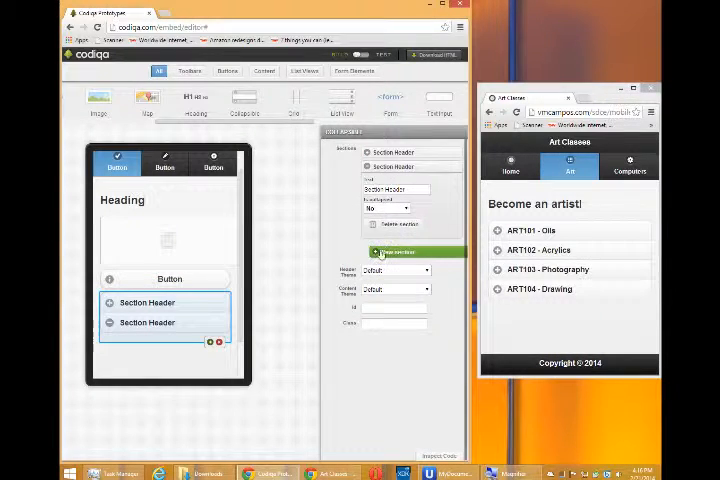
Step: Add a third and fourth section to the collapsible set
{"action": "left_click", "coordinate": [396, 265]}
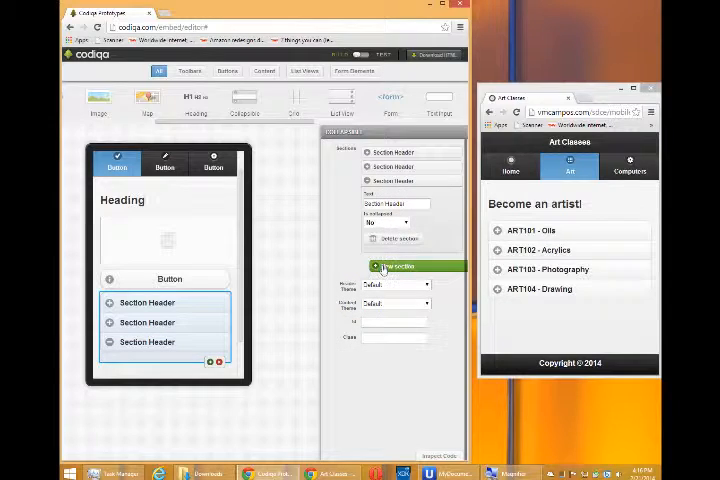
{"action": "left_click", "coordinate": [398, 265]}
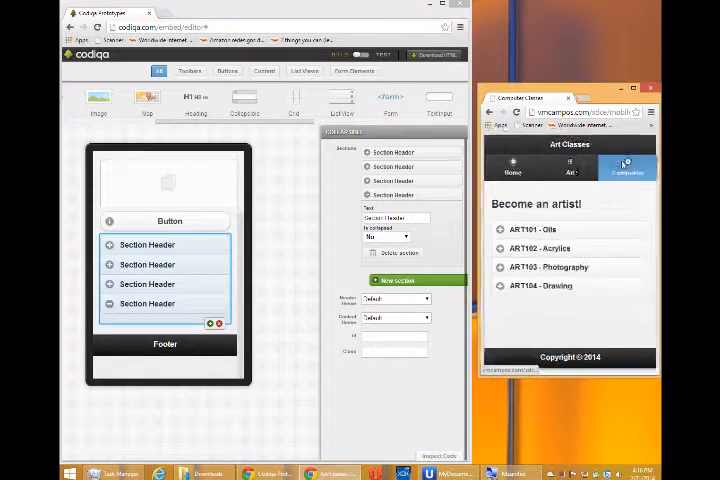
Step: Consult the reference Computers list, then add another item to the list view
{"action": "left_click", "coordinate": [623, 168]}
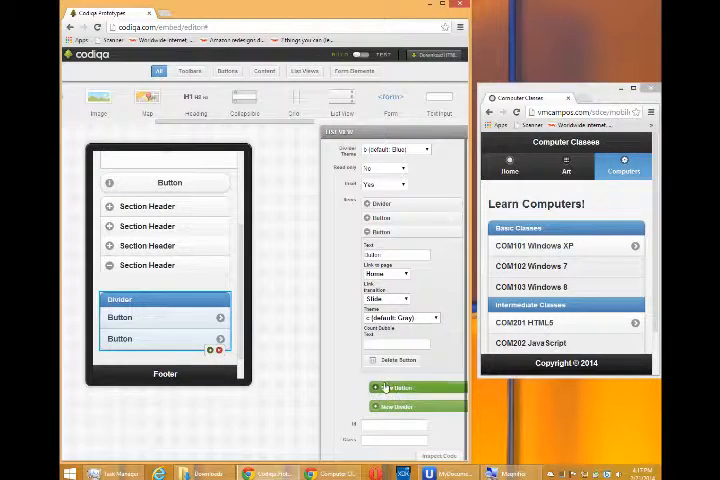
{"action": "left_click", "coordinate": [388, 387]}
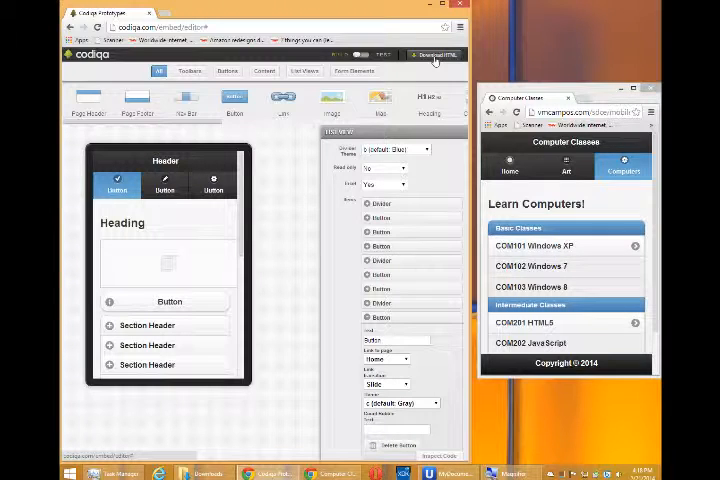
Step: Download the prototype as a zip file using Download HTML
{"action": "left_click", "coordinate": [434, 54]}
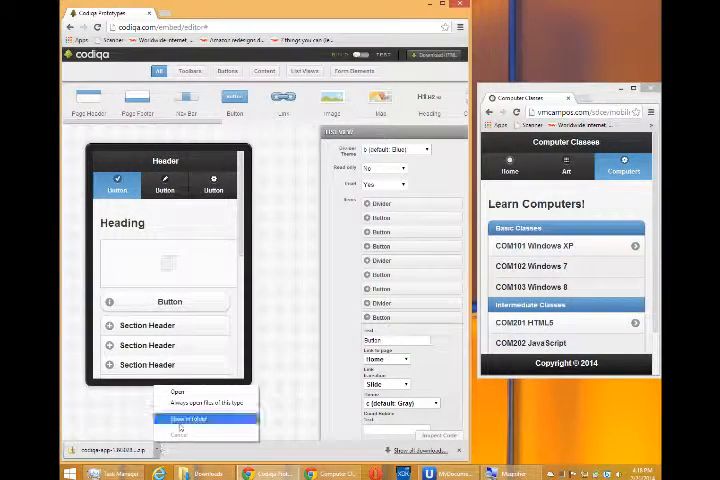
Step: Open the downloaded codiqa-app zip from Downloads and select its mobile_website folder
{"action": "left_click", "coordinate": [190, 418]}
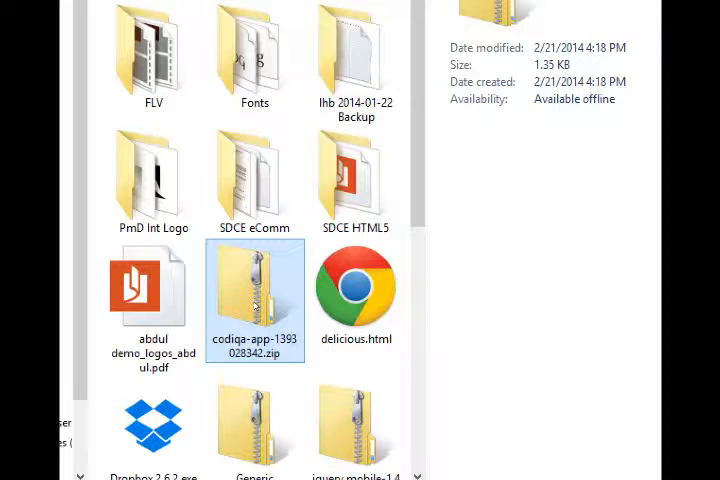
{"action": "double_click", "coordinate": [254, 301]}
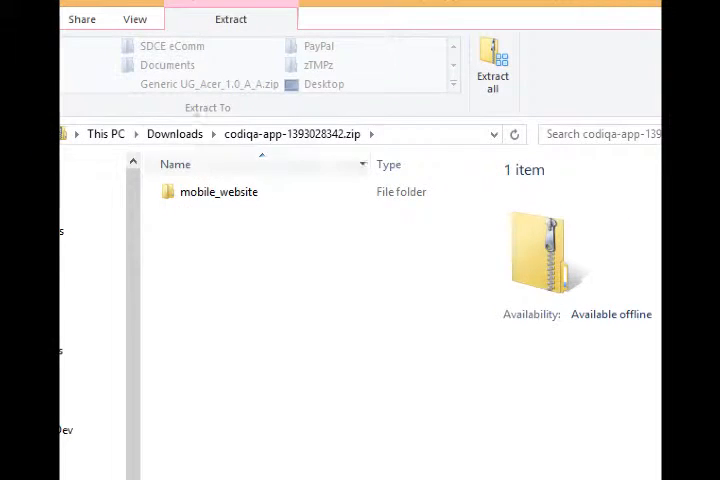
{"action": "left_click", "coordinate": [219, 191]}
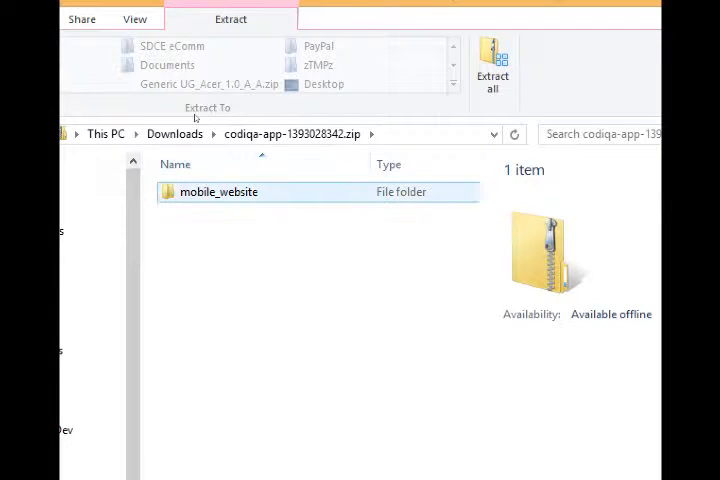
Step: Extract the mobile_website folder from the Codiqa zip to the Desktop
{"action": "left_click", "coordinate": [219, 191]}
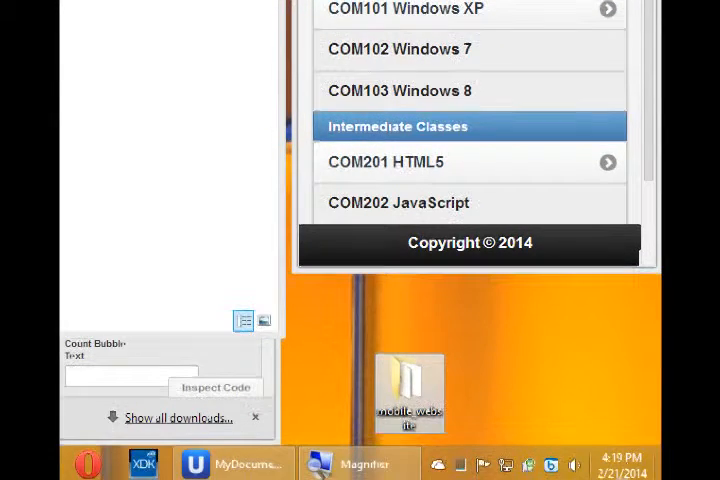
{"action": "mouse_move", "coordinate": [408, 390]}
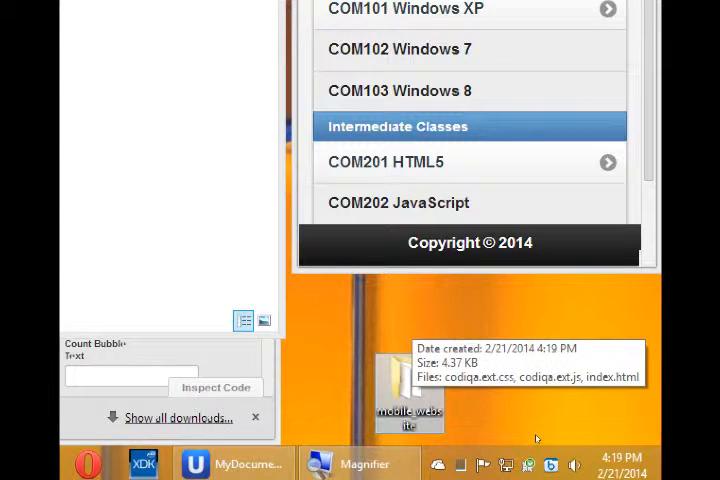